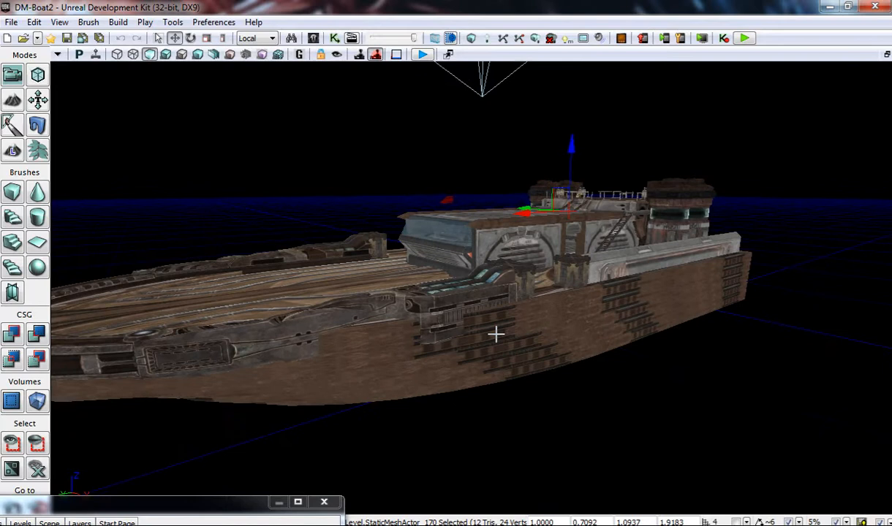
Launch the boat level for play, accepting the externally referenced packages warning with Yes.
{"action": "left_click_drag", "start_coordinate": [497, 335], "coordinate": [474, 330]}
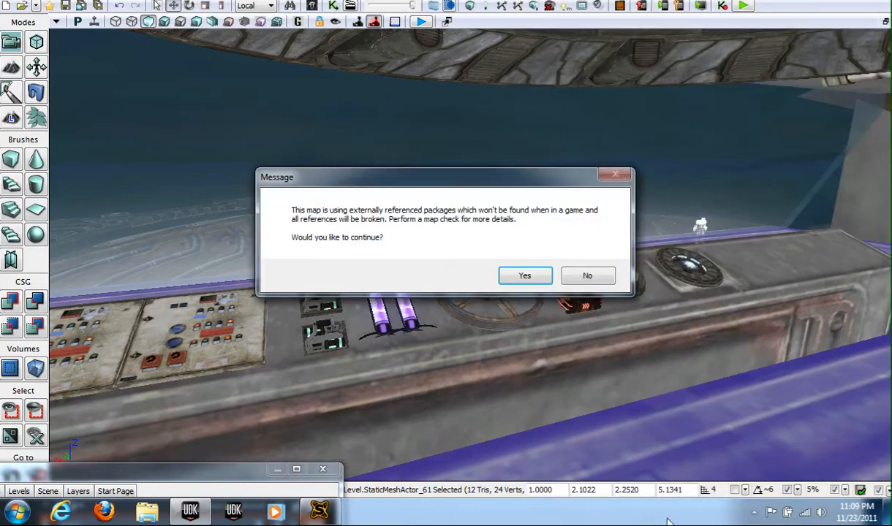
{"action": "left_click", "coordinate": [523, 274]}
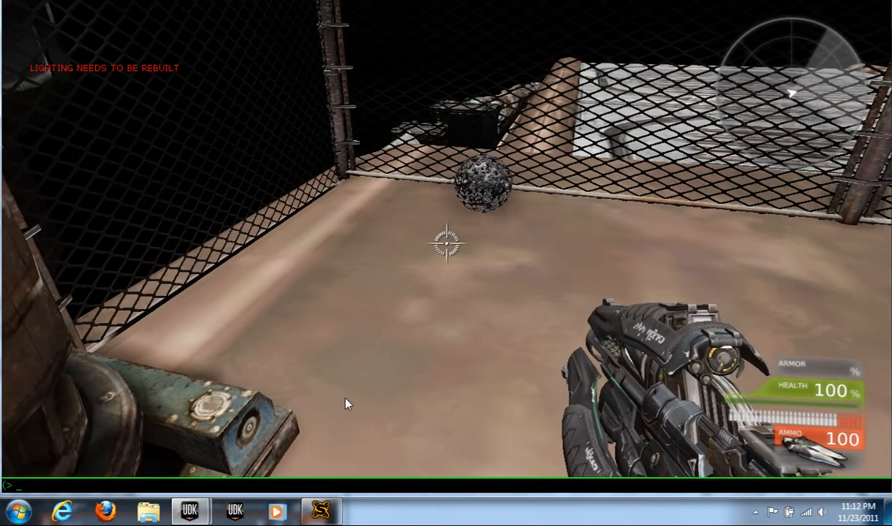
Enter the allowHeirarchicalCulling command in the in-game console in the maintenance area.
{"action": "type", "text": "allowHeirarchicalCulling"}
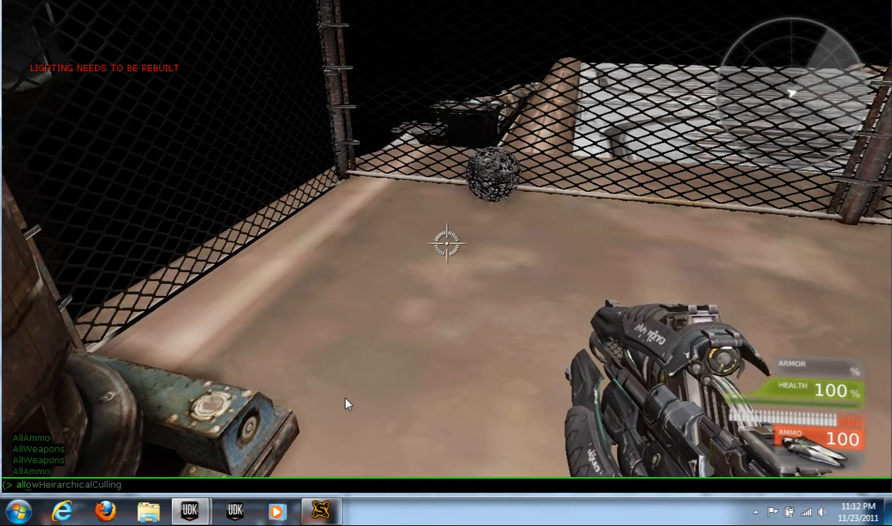